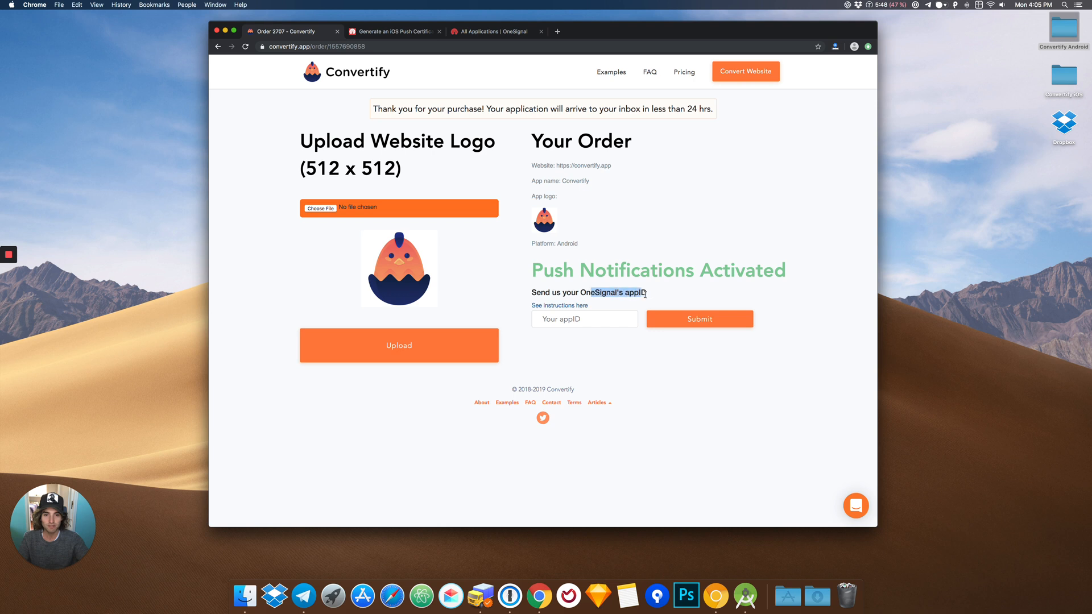
# - View Convertify's instructions for the OneSignal app ID and start a new browser tab for OneSignal
pyautogui.click(559, 305)
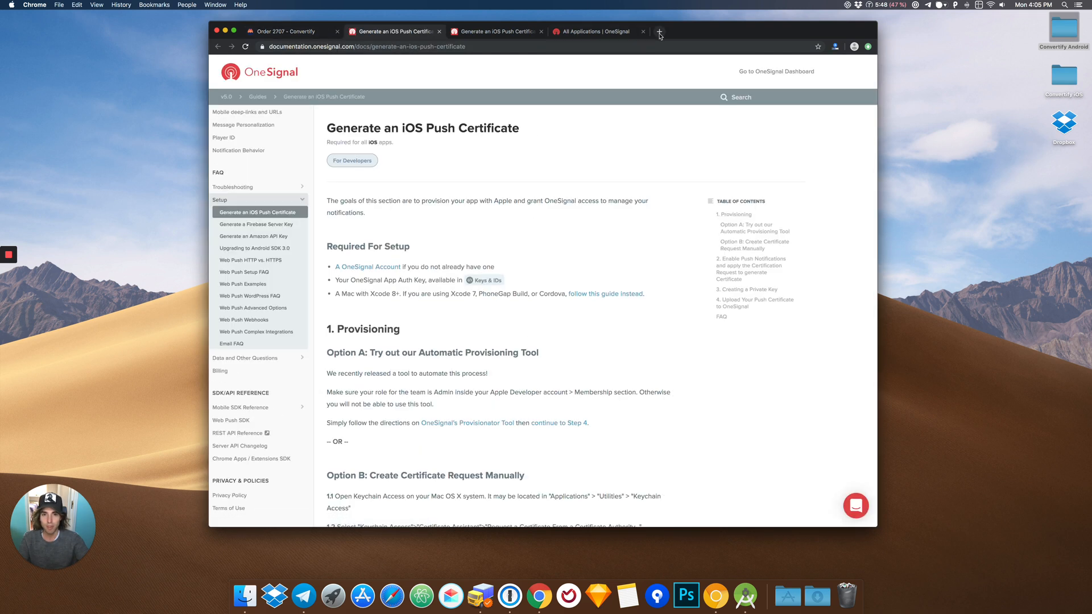
pyautogui.click(658, 31)
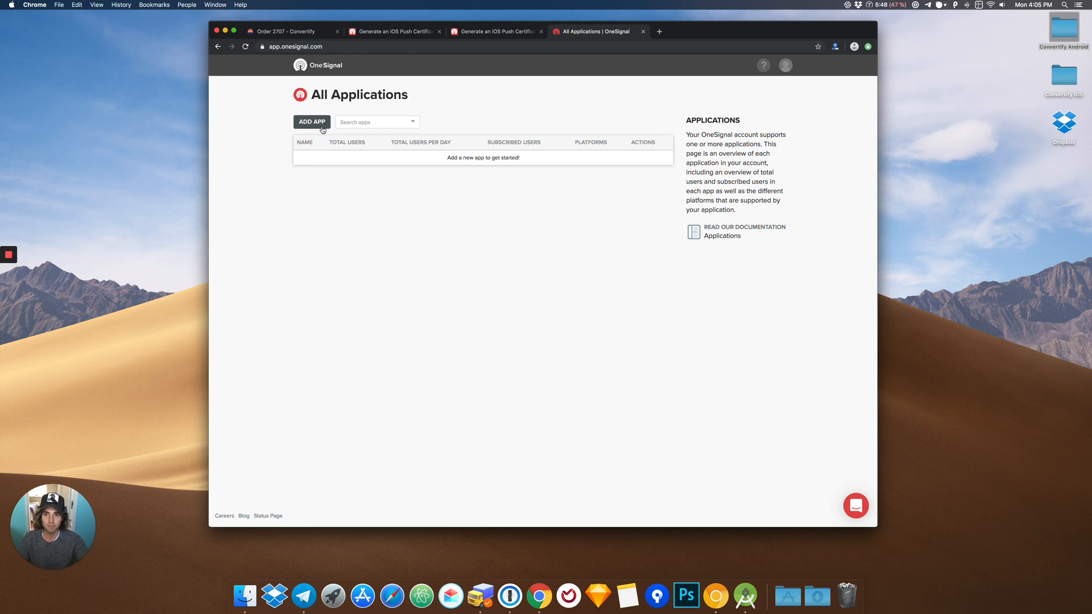
# - Create a OneSignal app named Demo and choose Apple iOS as its platform
pyautogui.write('Demo')
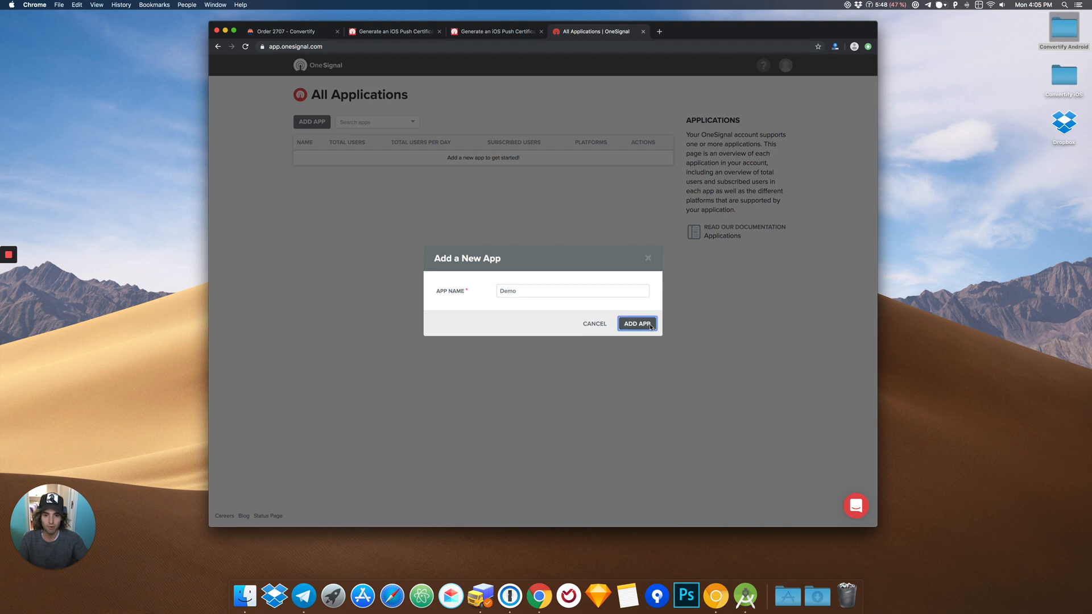
pyautogui.click(635, 323)
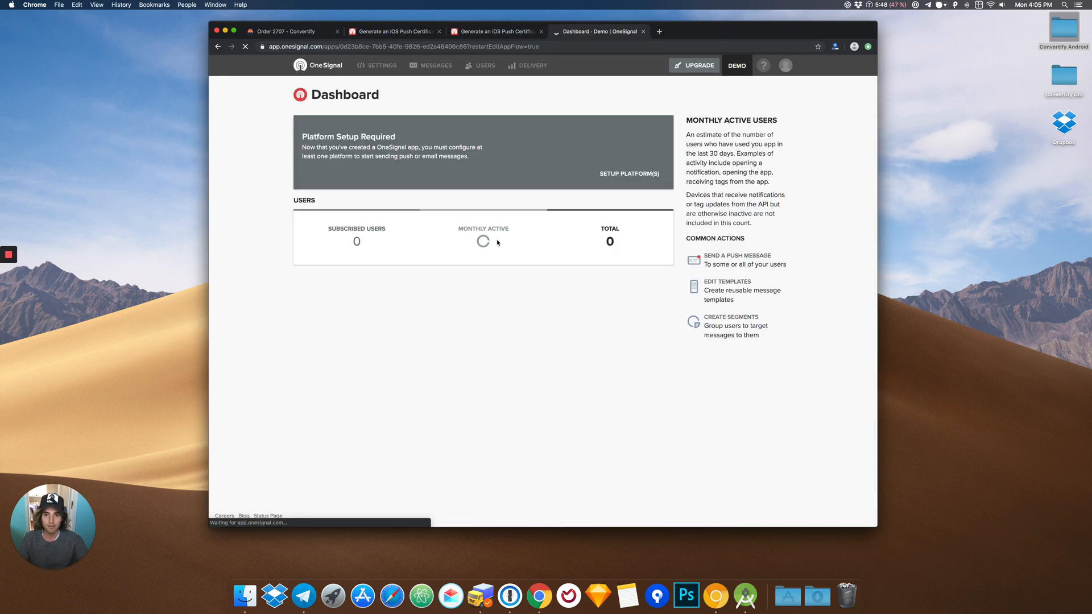
pyautogui.click(628, 174)
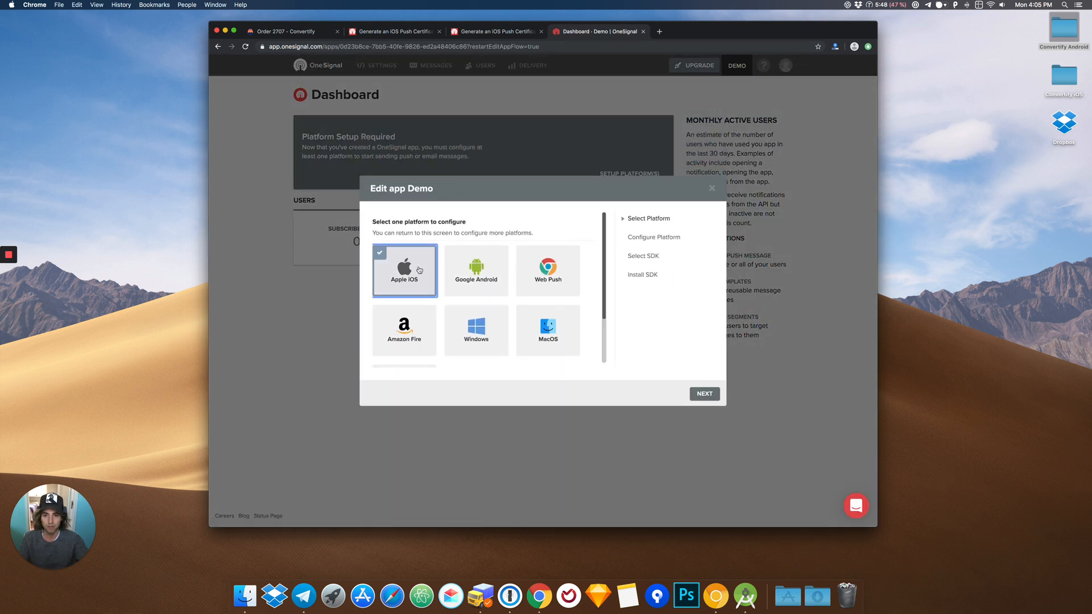
pyautogui.click(703, 393)
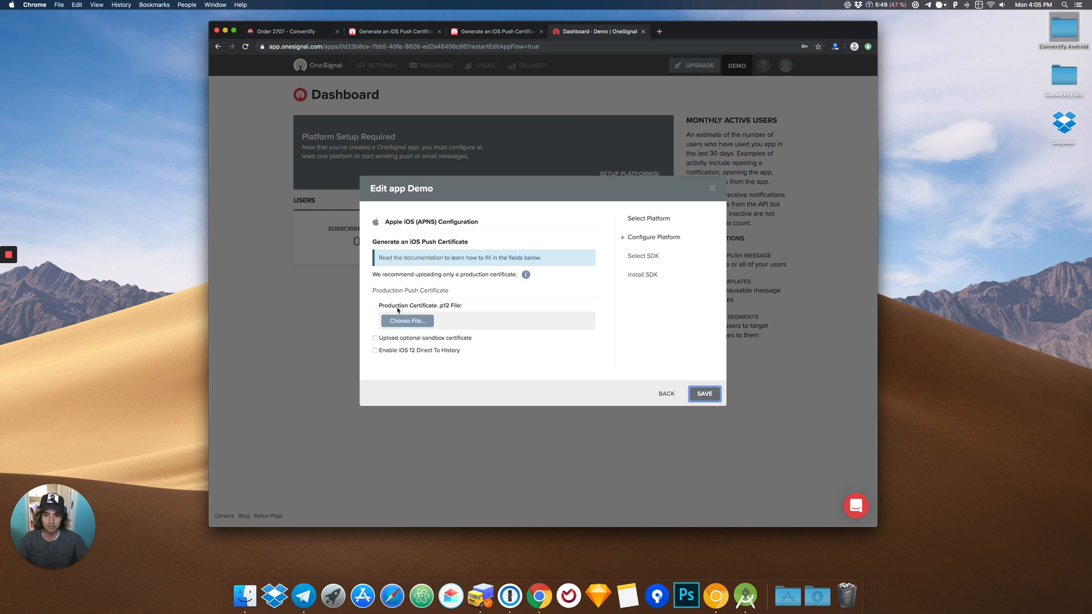
pyautogui.moveTo(434, 313)
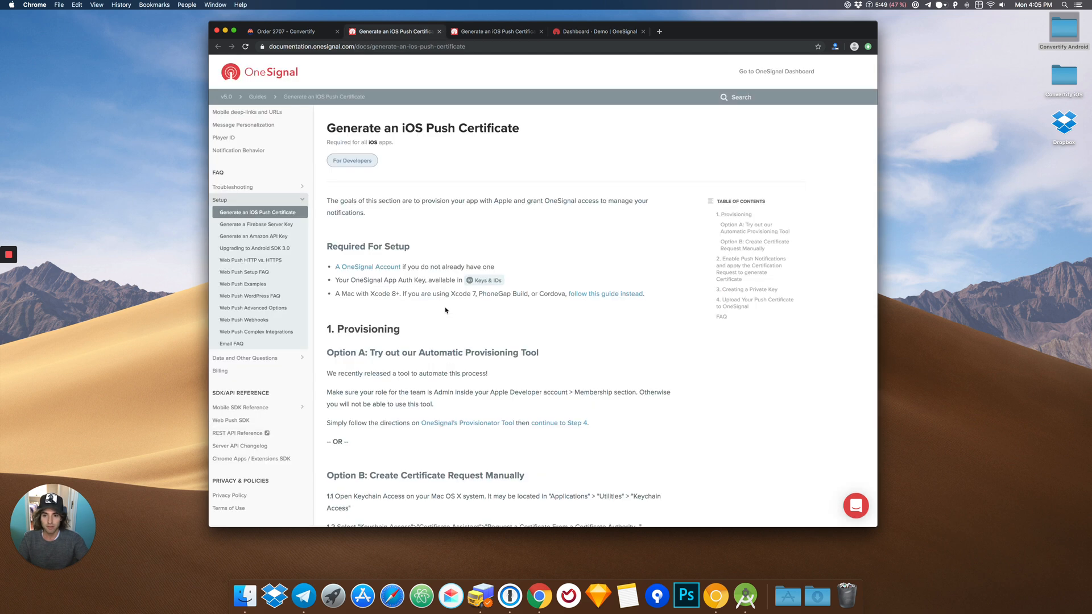
# - Review the instaperfil App ID's Push Notifications settings in Apple Developer's Identifiers list
pyautogui.scroll(-3)
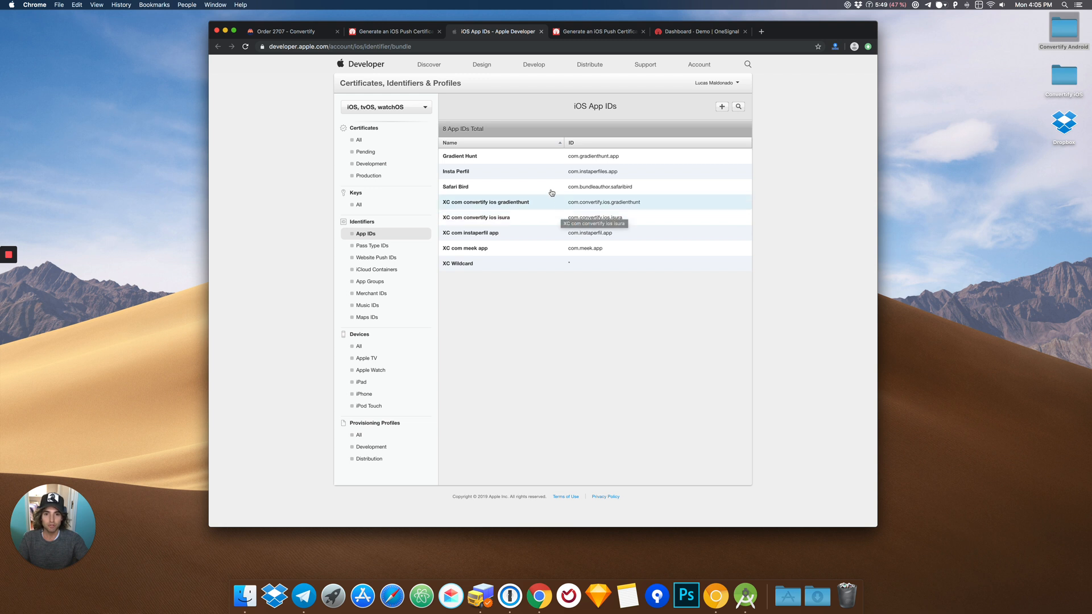
pyautogui.moveTo(521, 207)
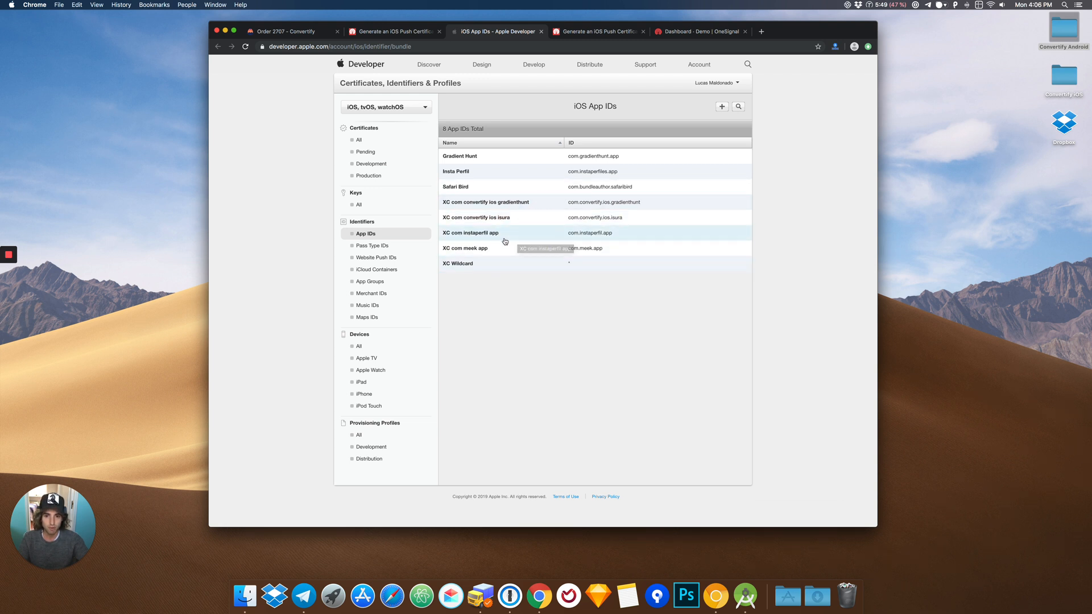
pyautogui.click(501, 232)
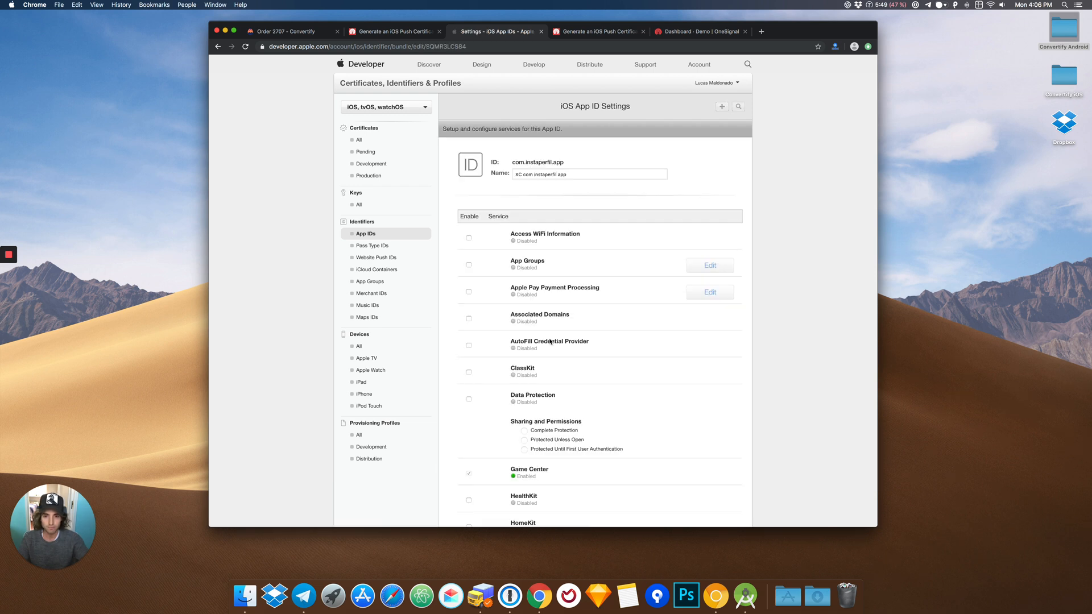
pyautogui.scroll(-3)
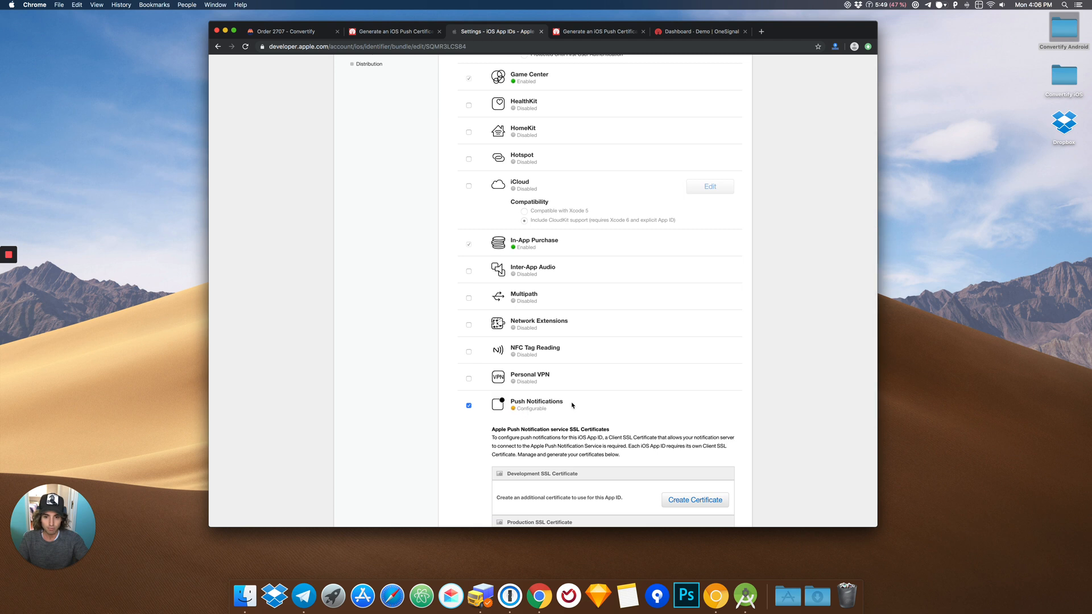
pyautogui.scroll(-3)
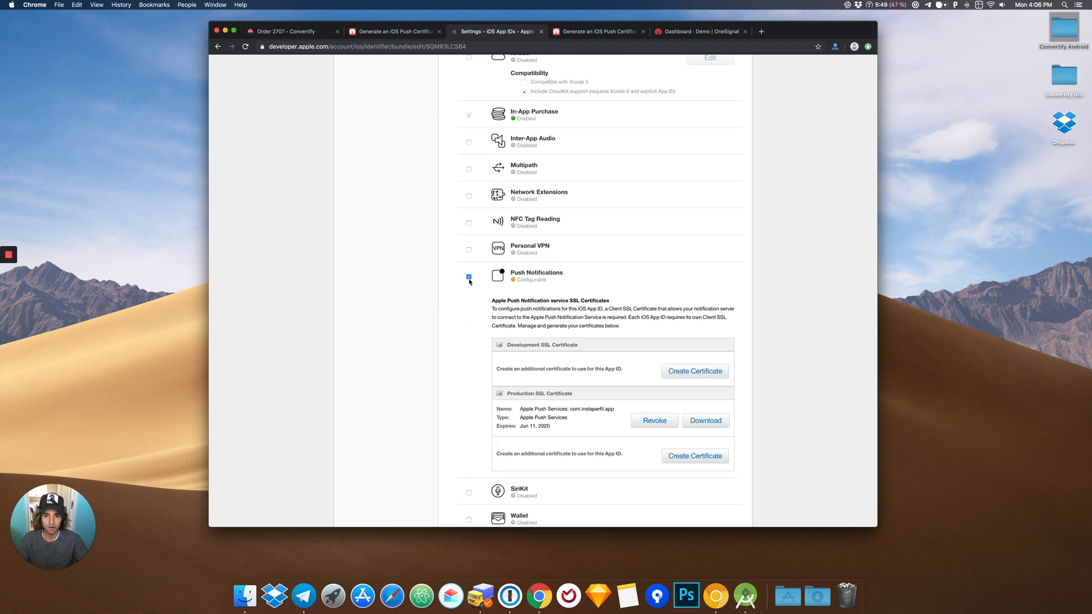
pyautogui.scroll(-3)
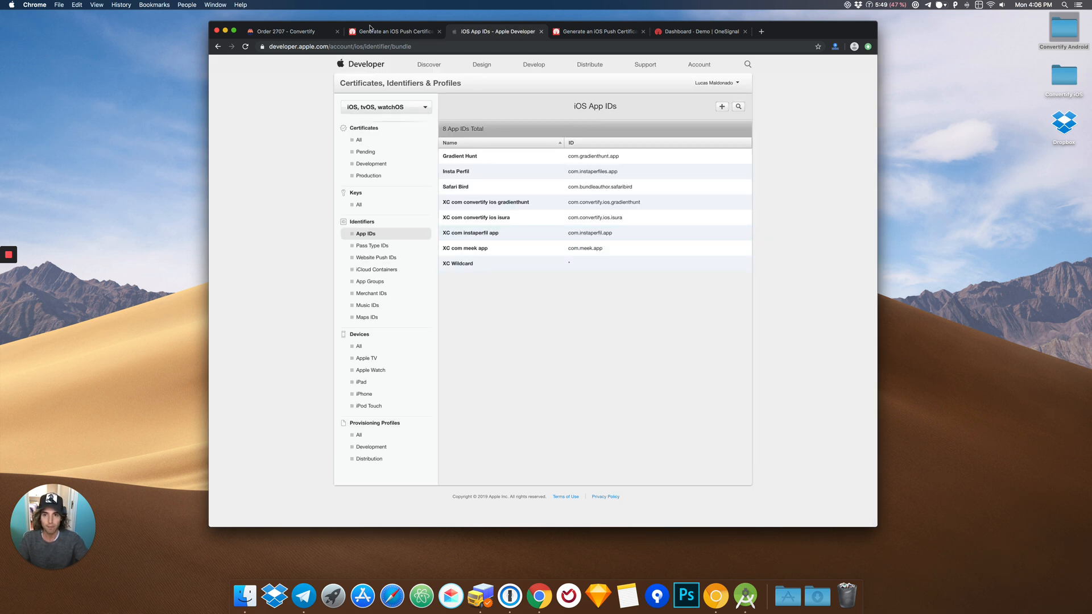
# - Start an Apple Push Notification service SSL (Sandbox & Production) certificate for com.instaperfil.app, up to the CSR upload step
pyautogui.click(394, 31)
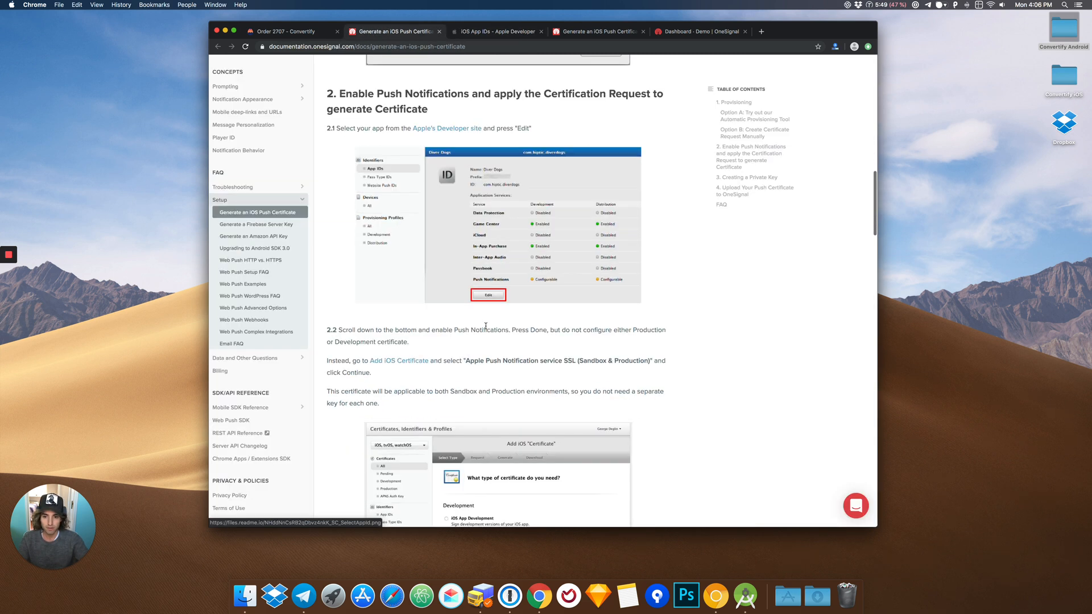
pyautogui.click(592, 32)
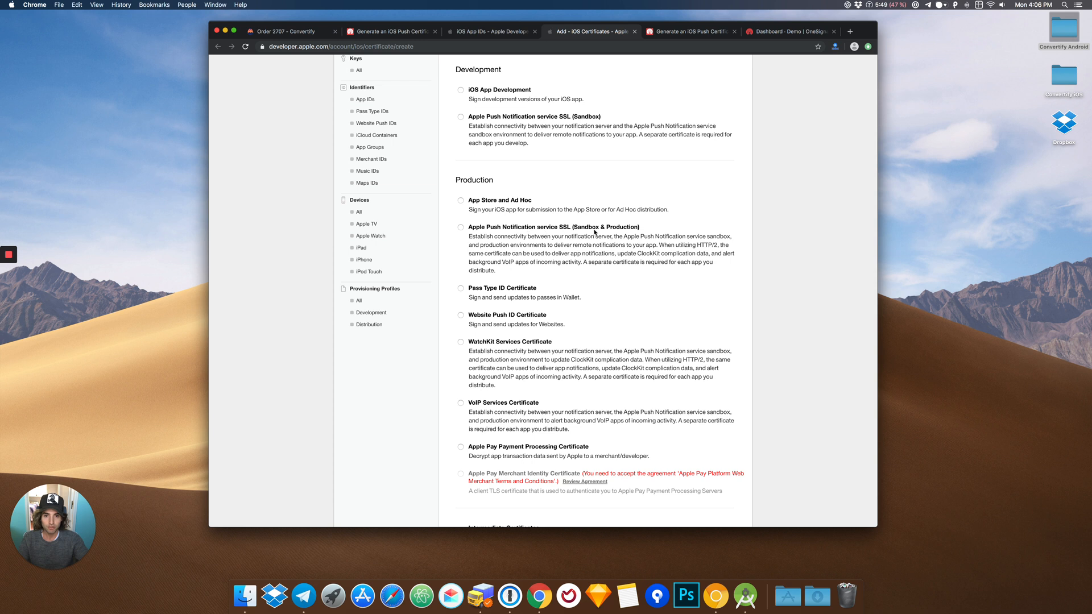
pyautogui.click(460, 227)
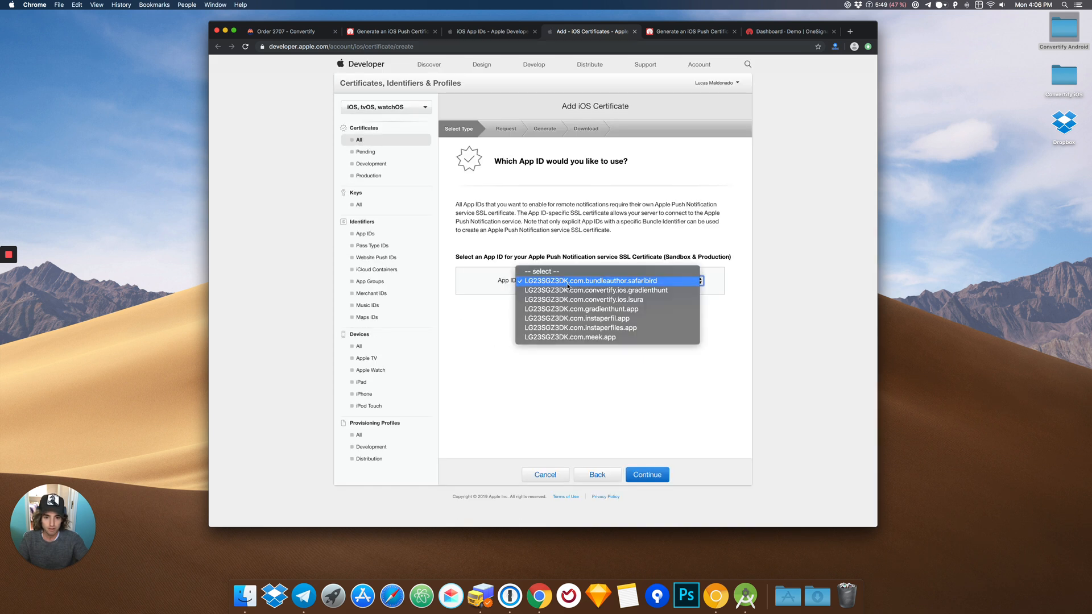
pyautogui.click(576, 318)
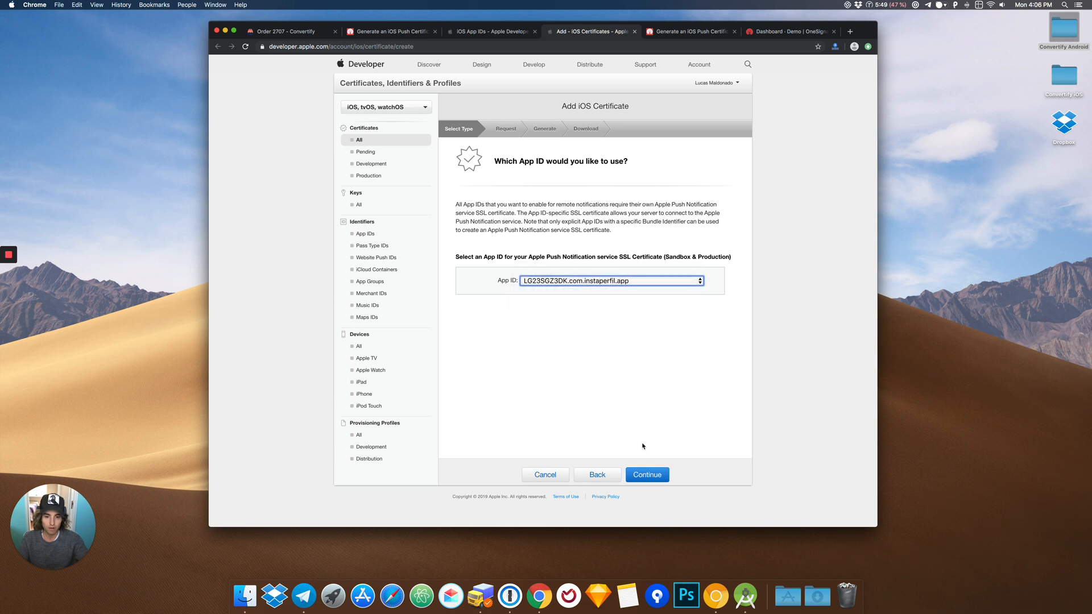
pyautogui.click(646, 474)
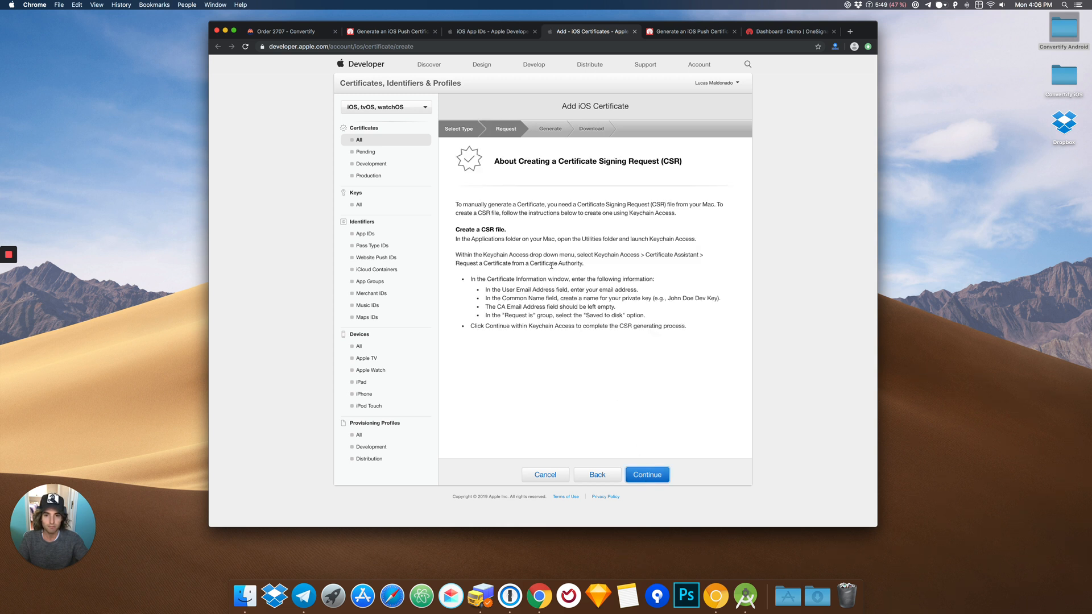
pyautogui.click(646, 475)
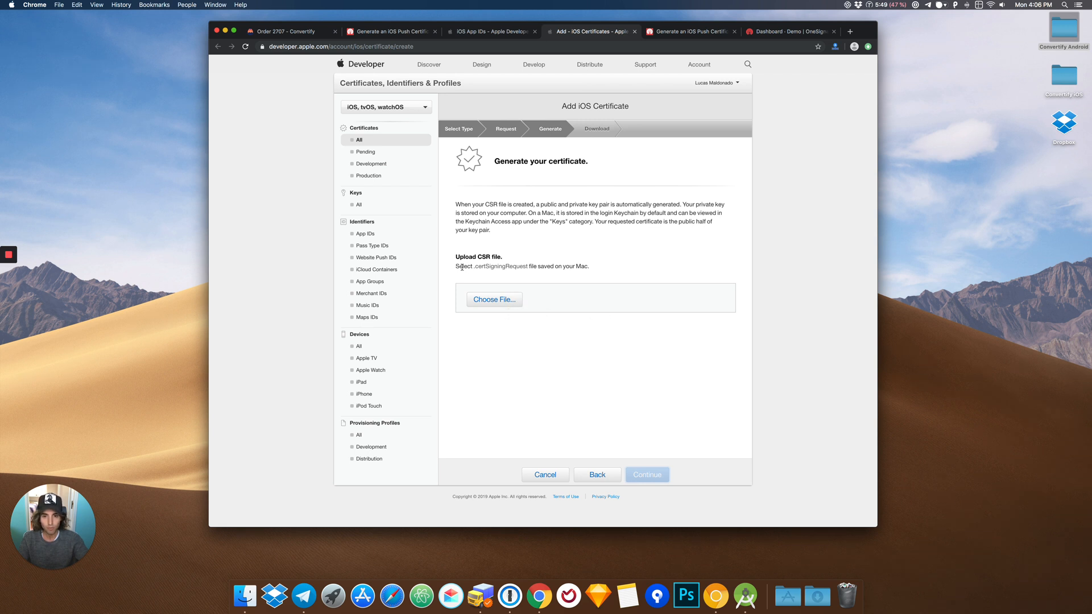
pyautogui.moveTo(506, 273)
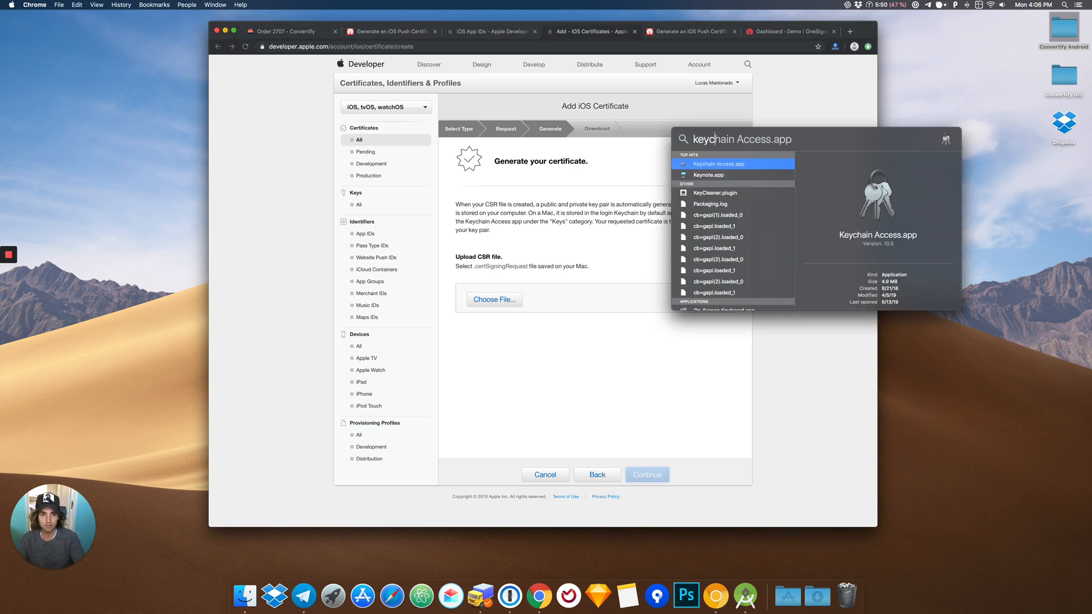
# - Request a certificate from a certificate authority in Keychain Access and save the CSR to the Desktop
pyautogui.click(717, 164)
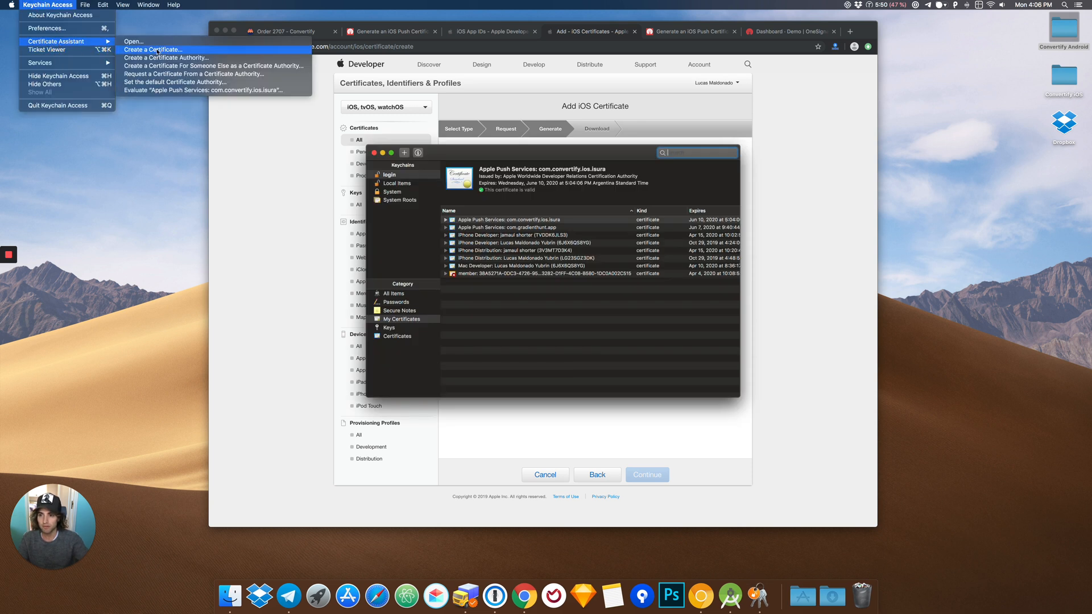
pyautogui.click(232, 94)
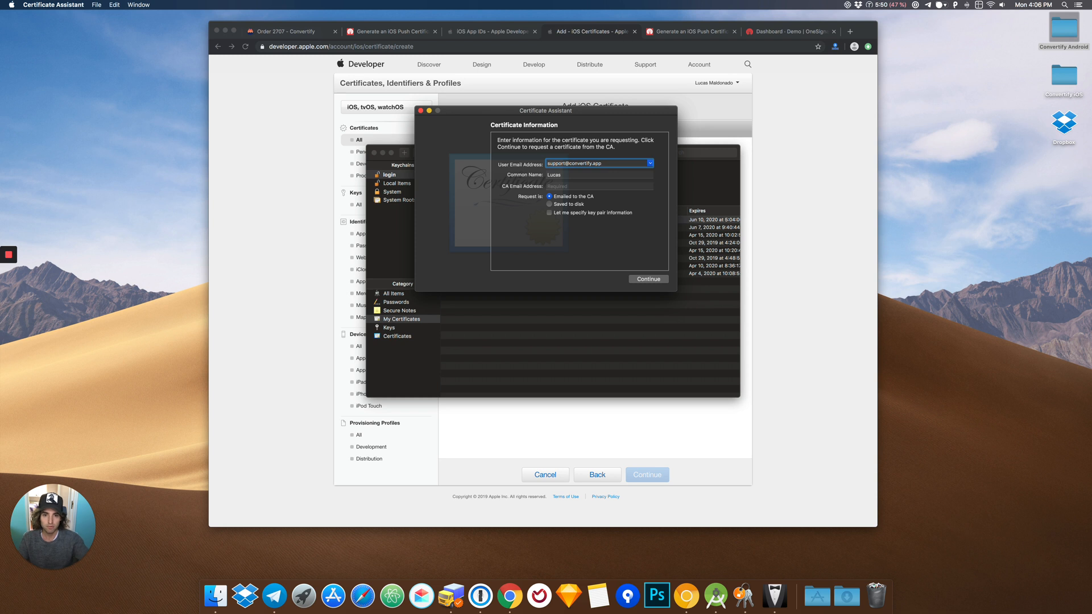
pyautogui.click(550, 204)
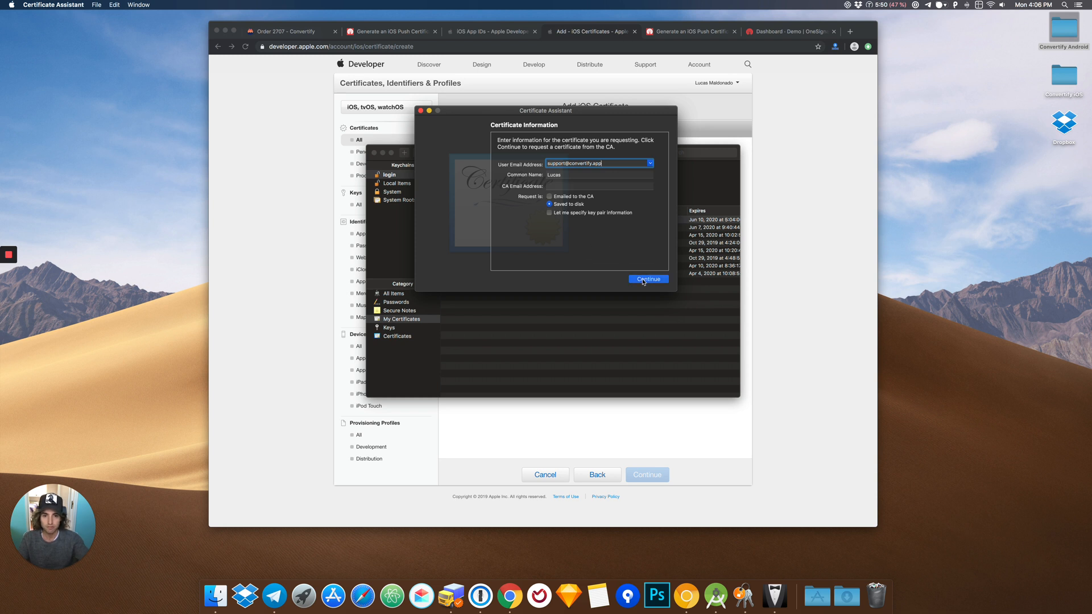
pyautogui.click(647, 278)
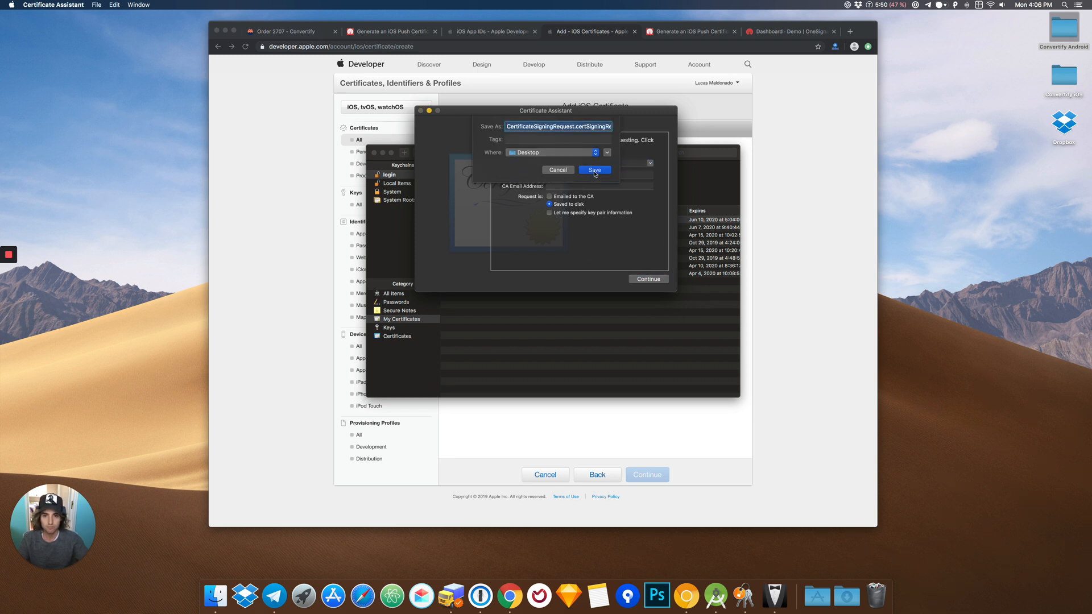
pyautogui.click(593, 169)
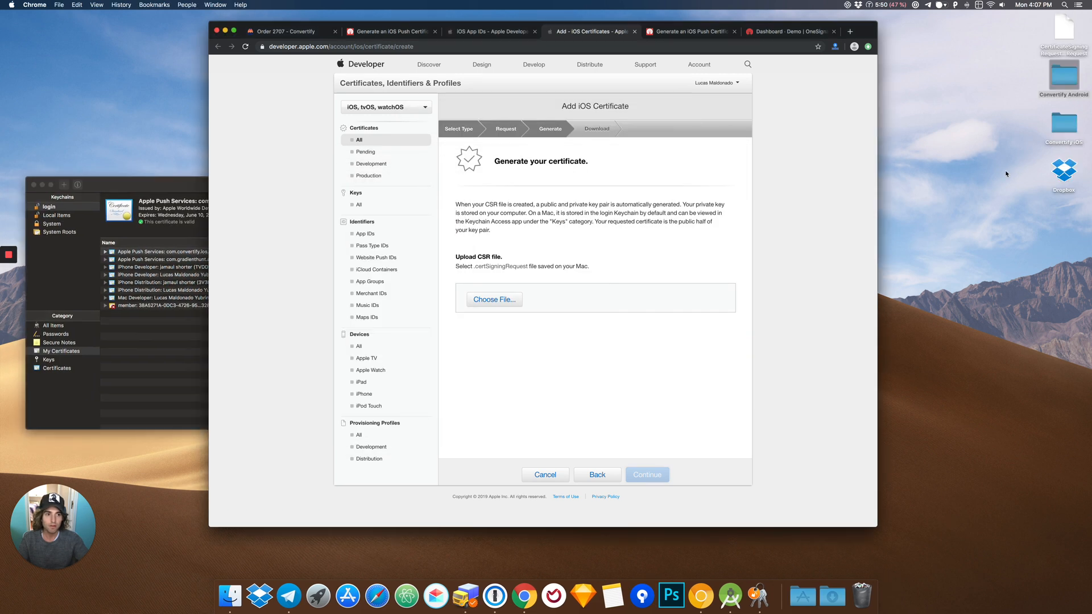
# - Upload the saved CSR, generate the push certificate and download and install aps.cer
pyautogui.click(494, 299)
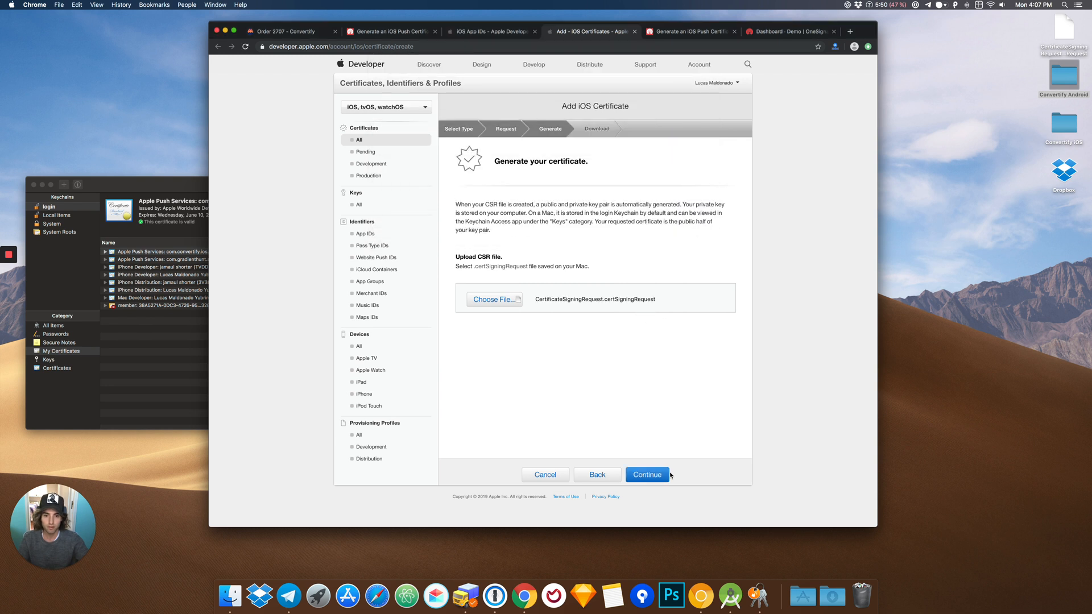
pyautogui.click(645, 475)
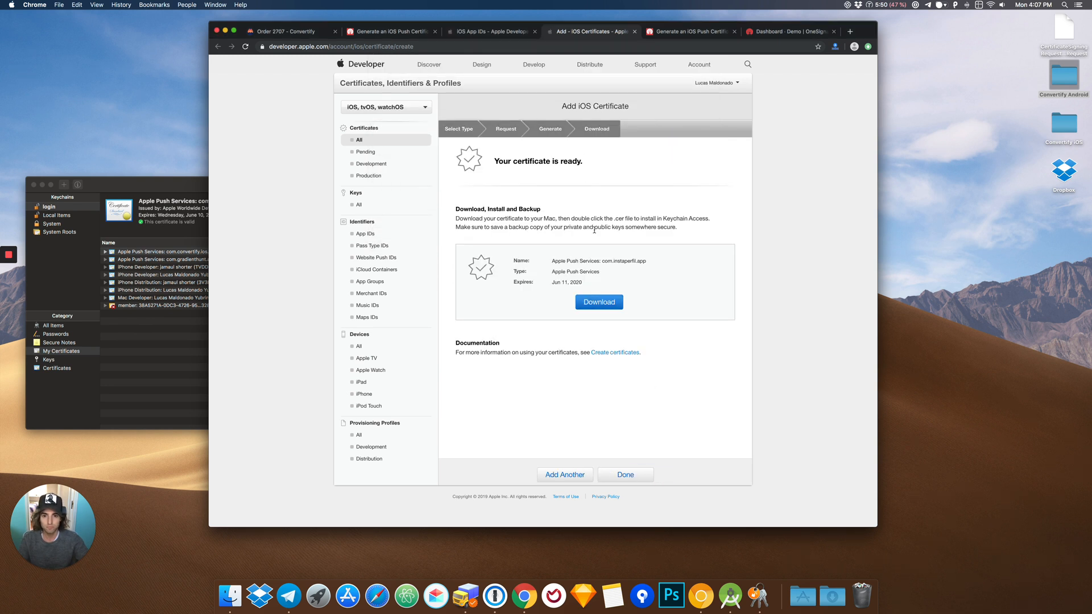
pyautogui.click(598, 301)
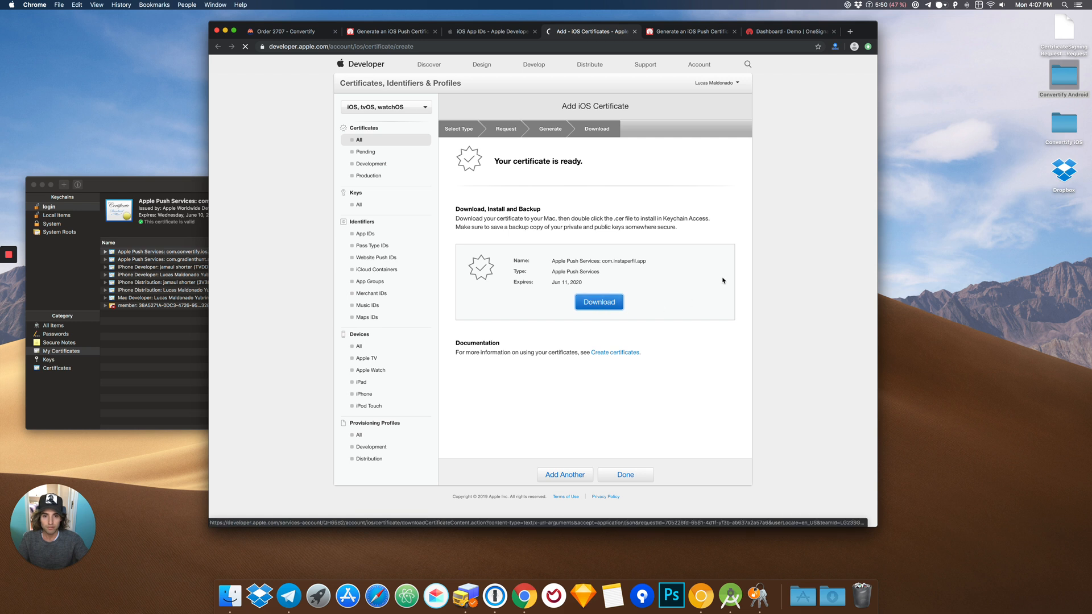
pyautogui.click(598, 301)
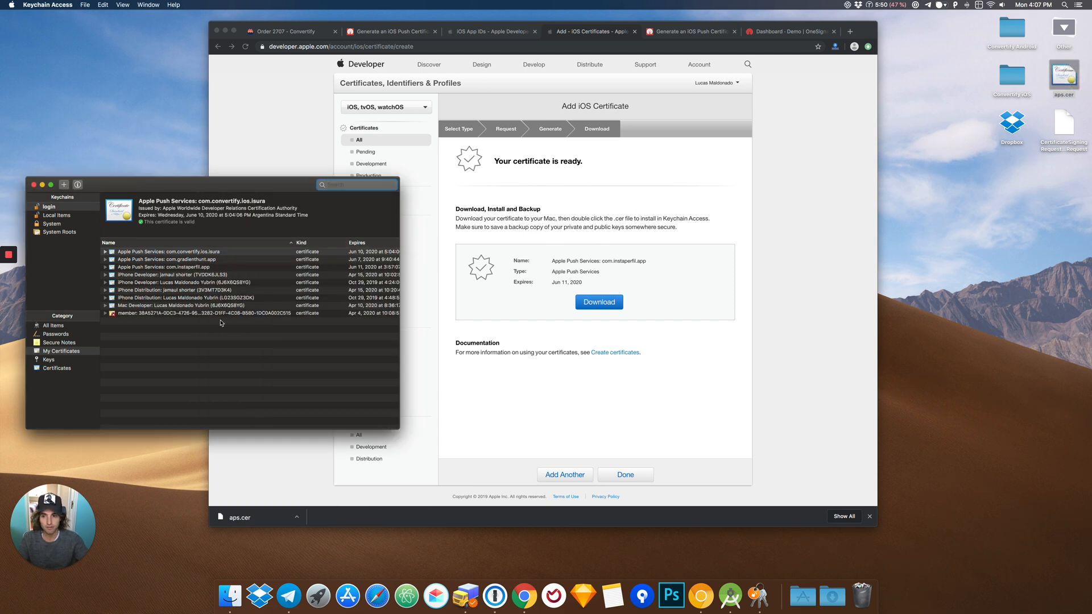
# - Export the com.instaperfil.app push certificate as Certificates.p12 without a file password, authorising with the keychain password
pyautogui.click(164, 266)
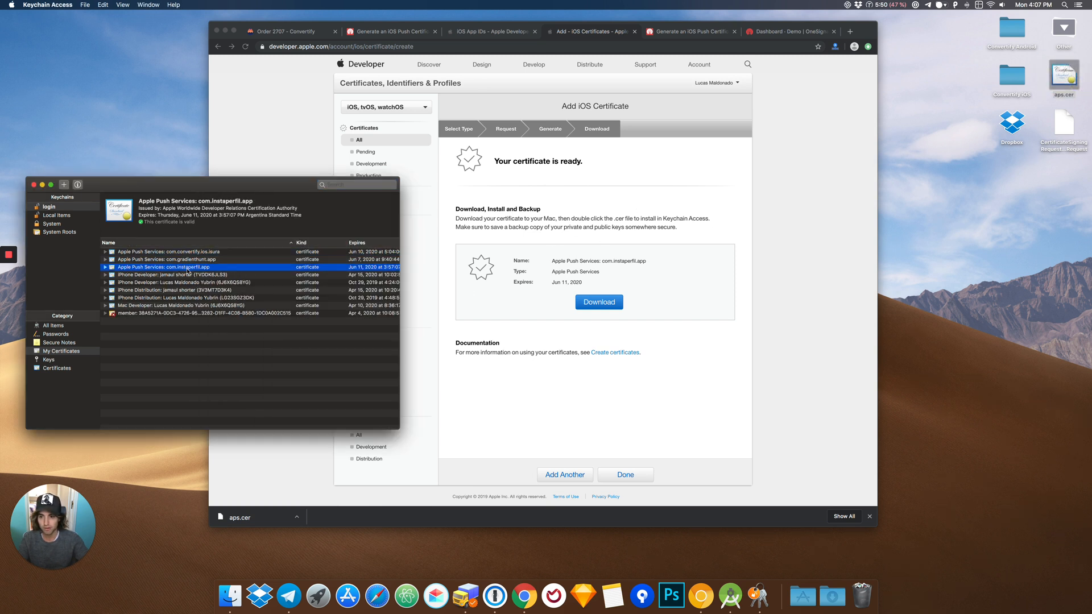
pyautogui.rightClick(163, 267)
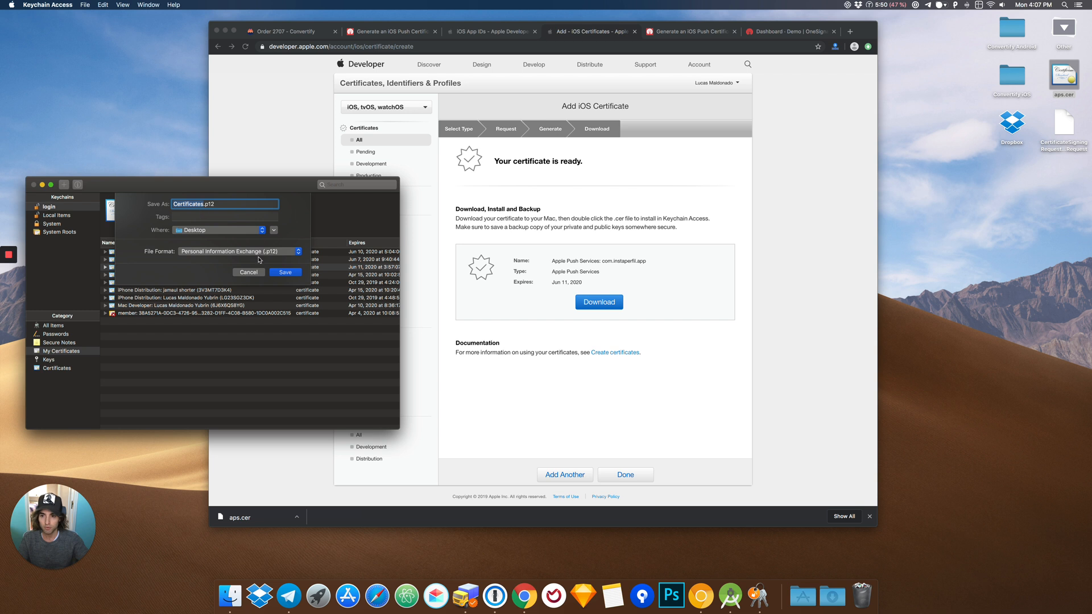
pyautogui.click(284, 272)
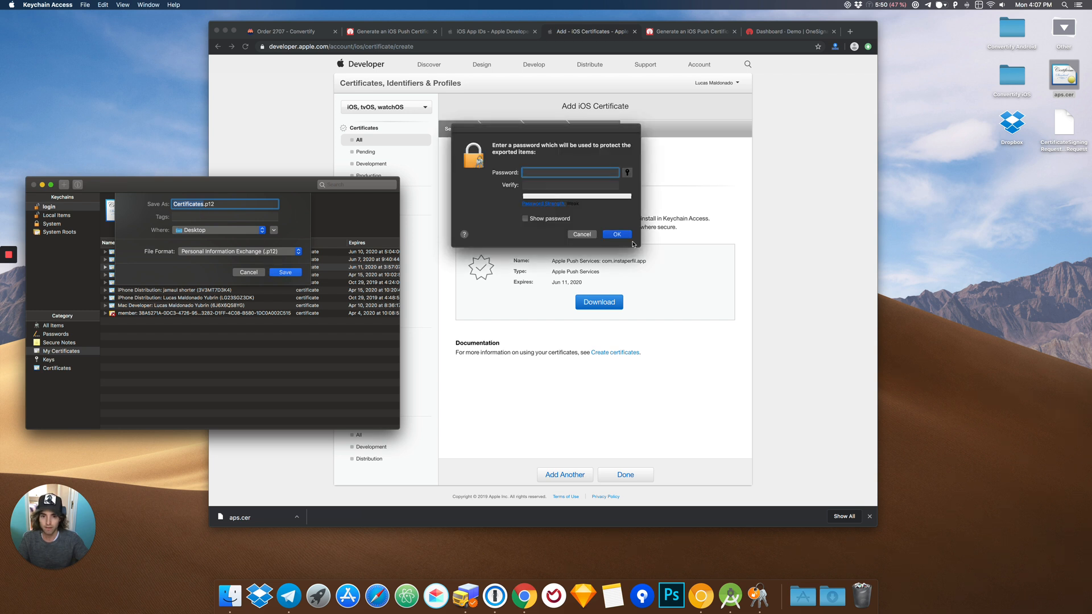
pyautogui.click(615, 234)
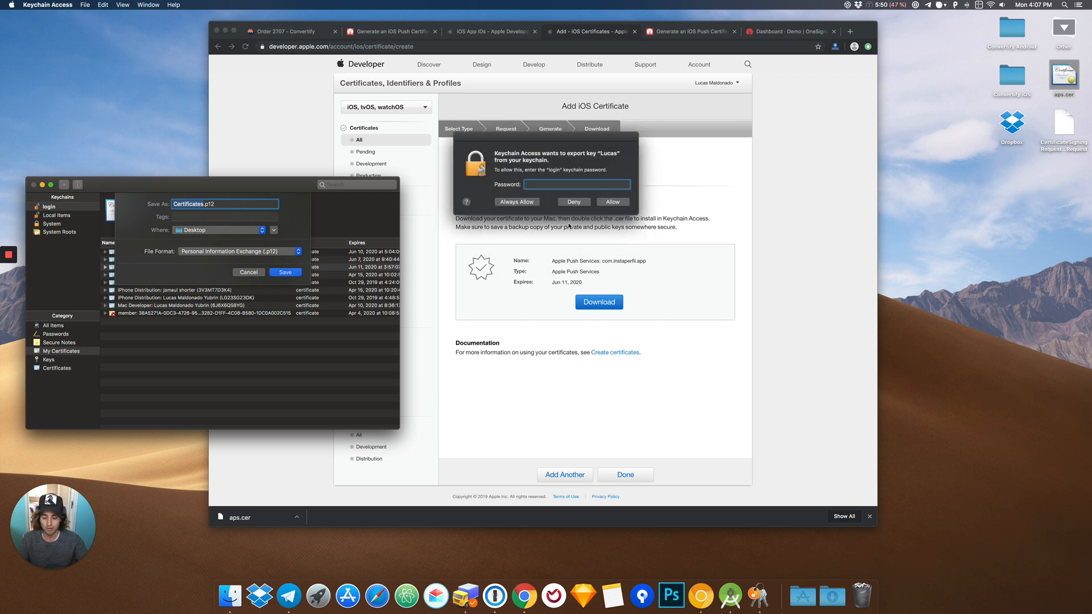
pyautogui.write('•••')
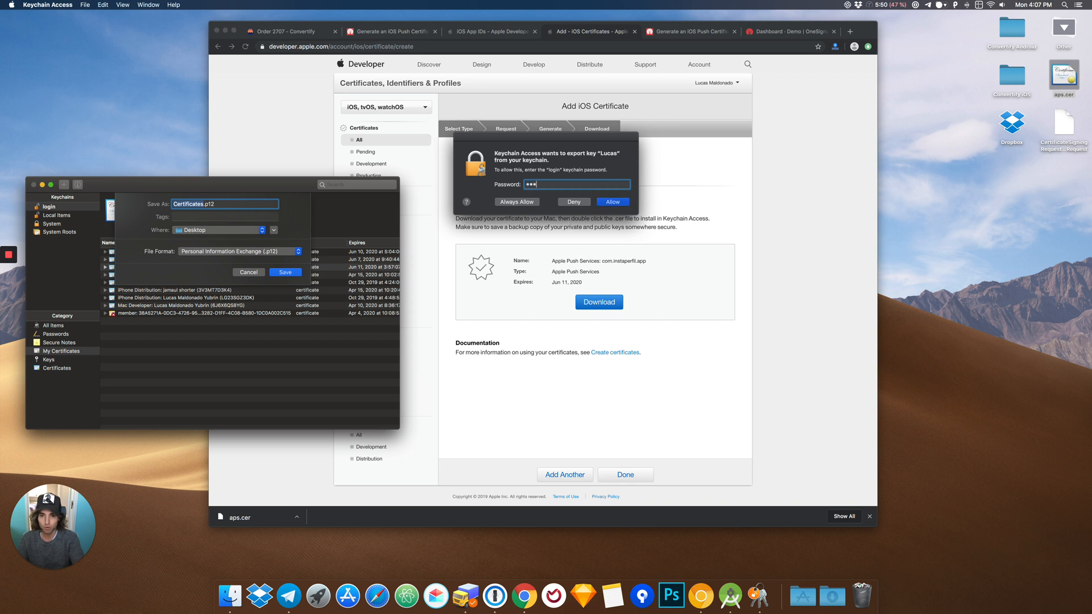
pyautogui.click(612, 201)
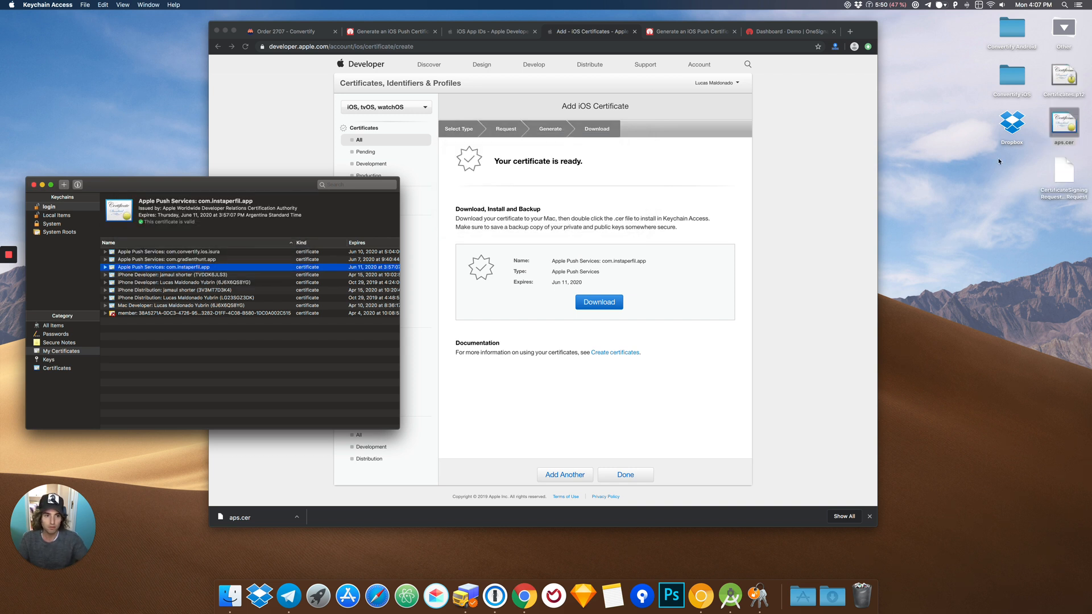
pyautogui.click(1063, 74)
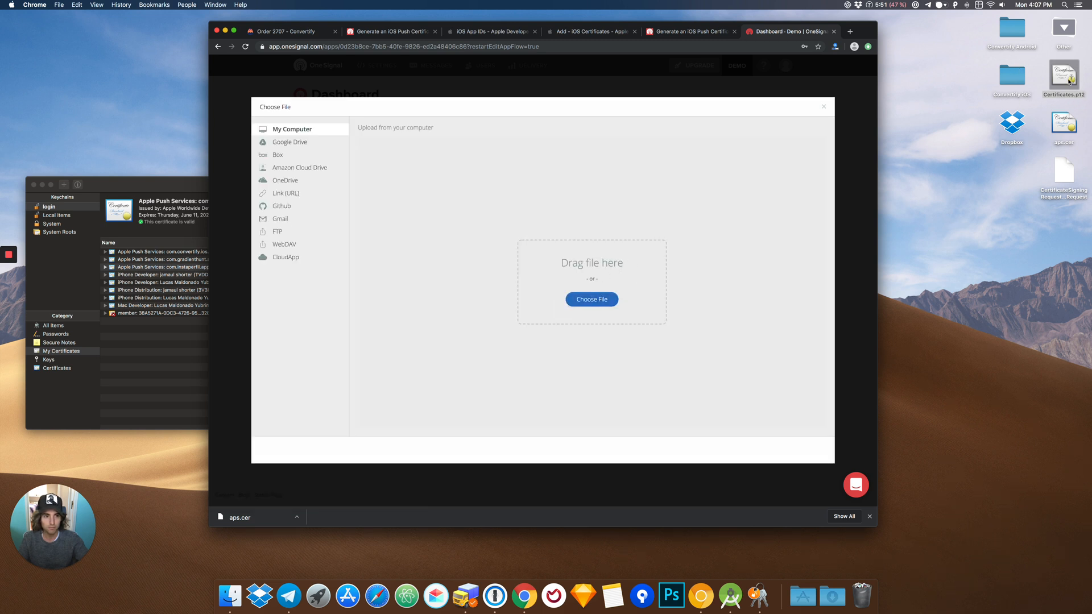
# - Upload Certificates.p12 as Demo's iOS push certificate and choose Native iOS as the SDK
pyautogui.click(592, 298)
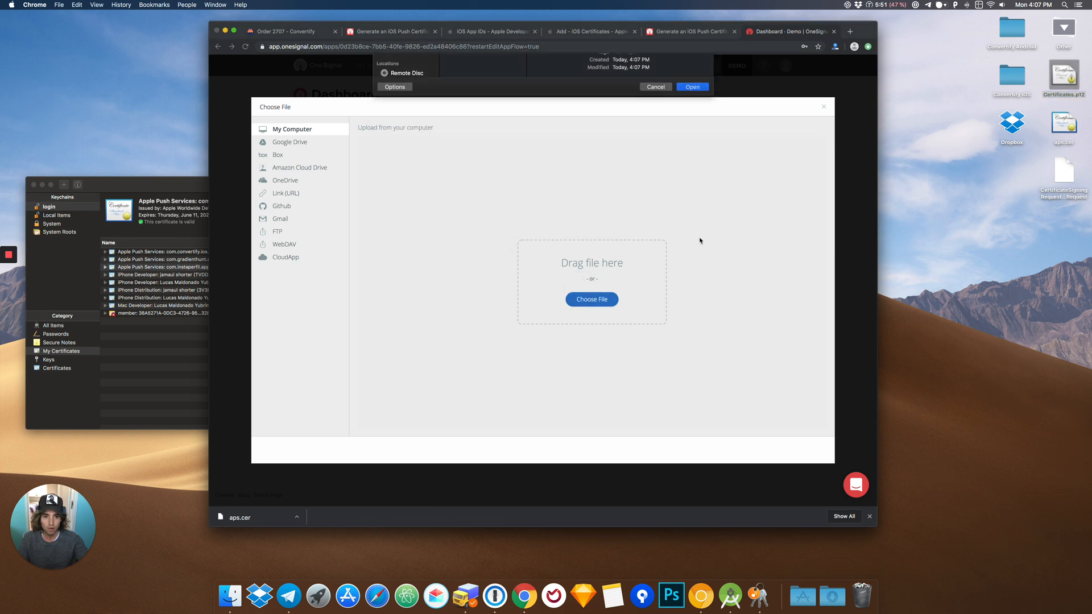
pyautogui.click(692, 86)
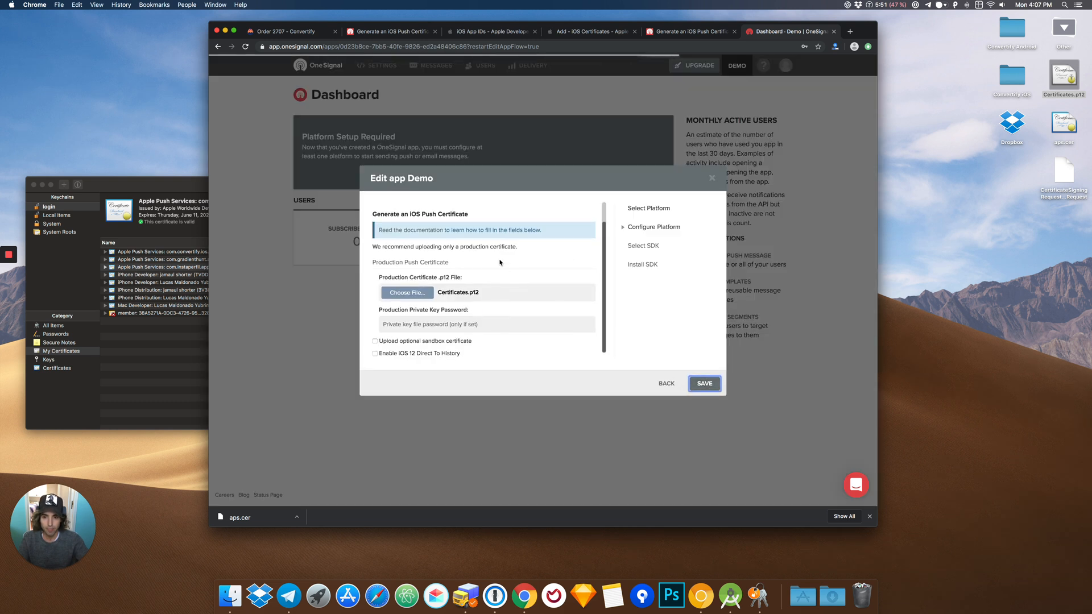
pyautogui.moveTo(447, 242)
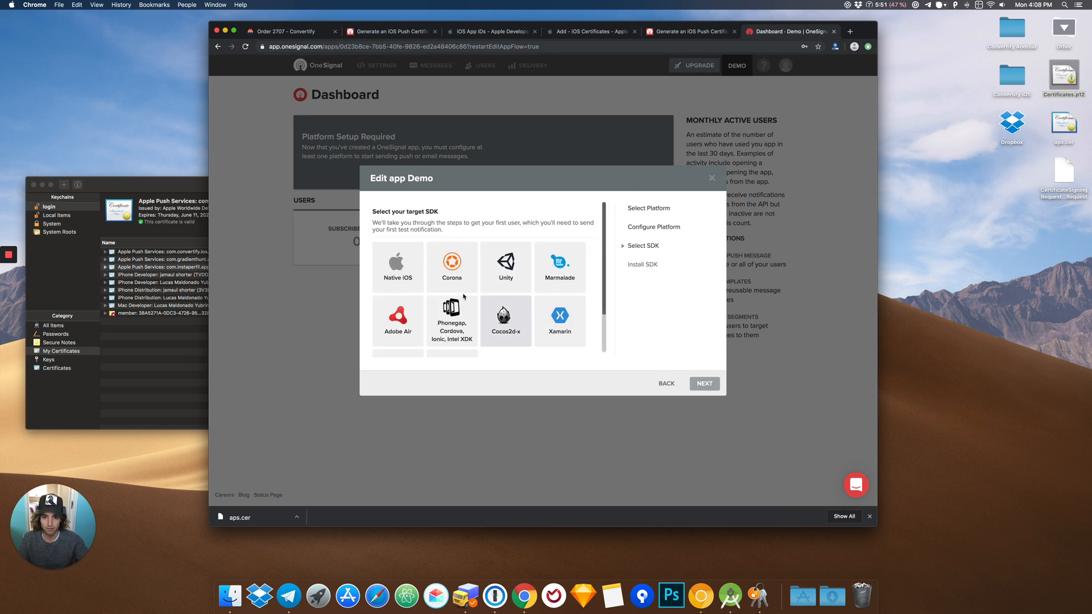
pyautogui.click(397, 267)
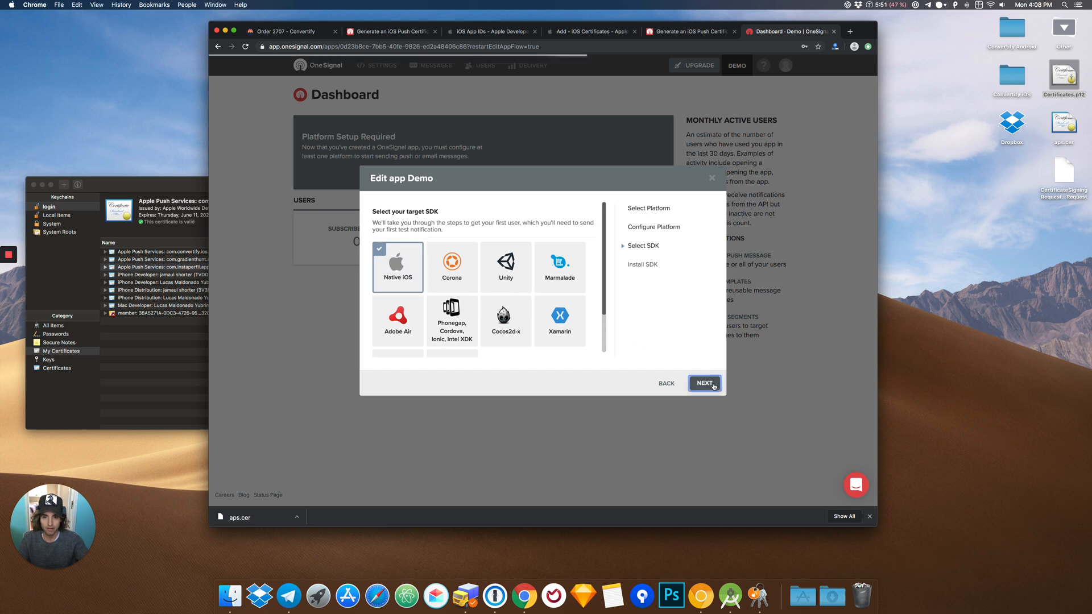
pyautogui.click(704, 383)
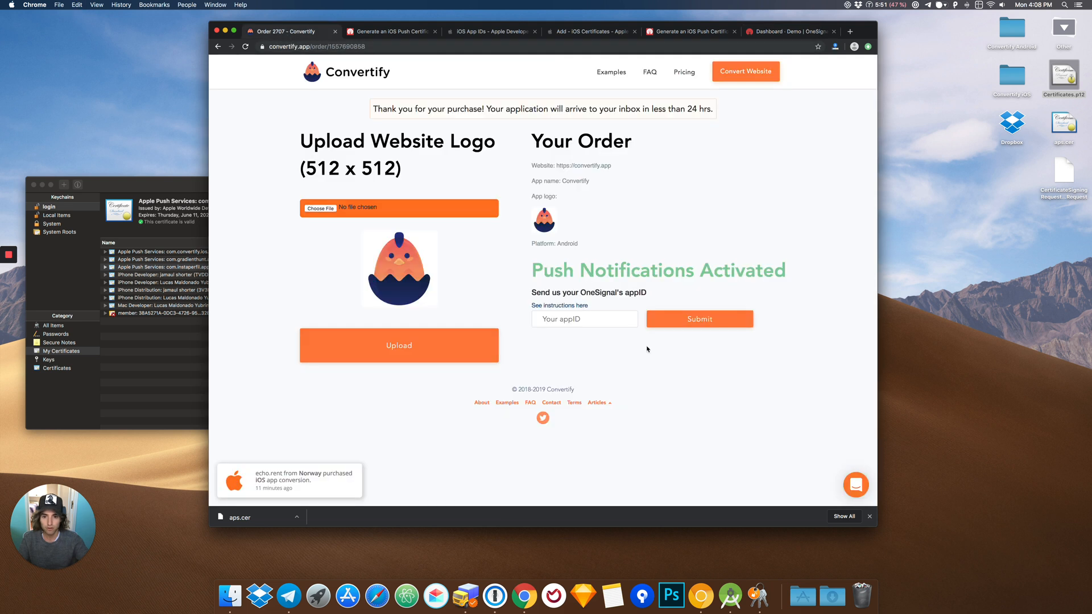
# - Submit the OneSignal app ID ending 40fe-9826-ed2a48406c86 on Convertify's order page
pyautogui.write('40fe-9826-ed2a48406c86')
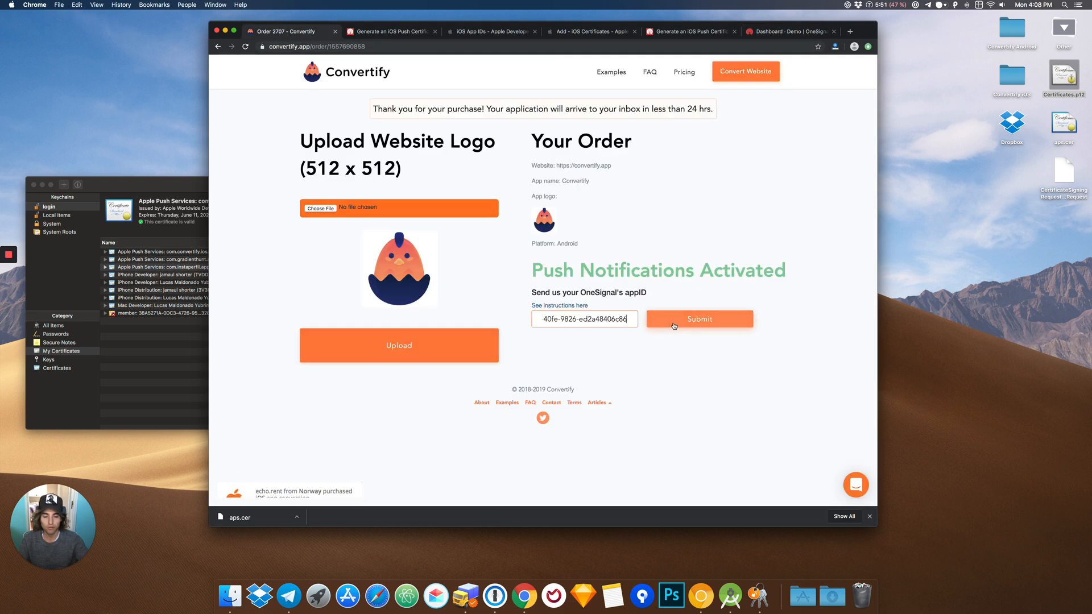
pyautogui.click(698, 319)
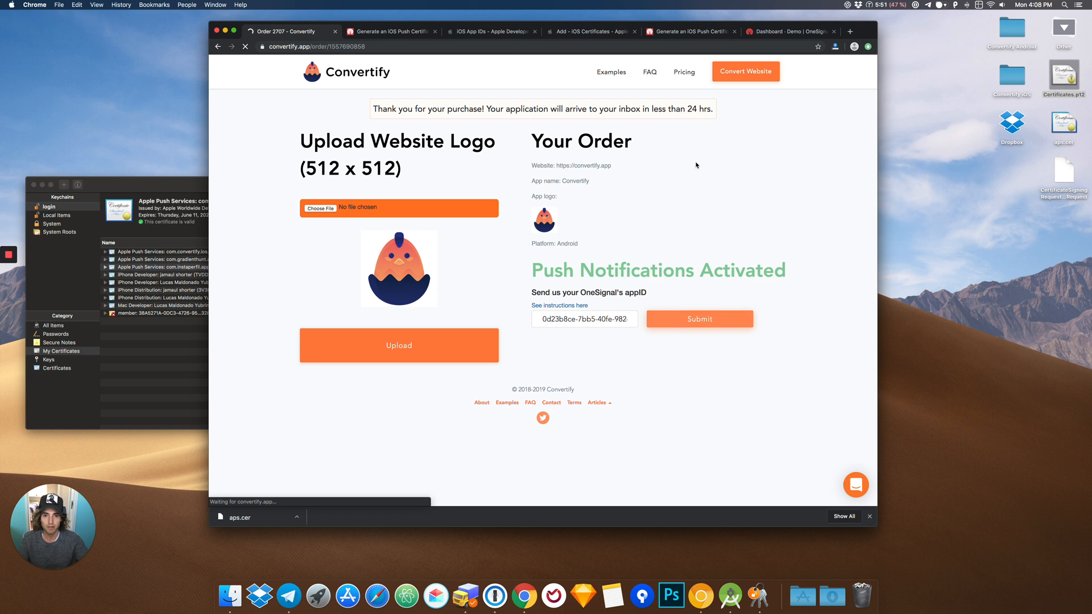